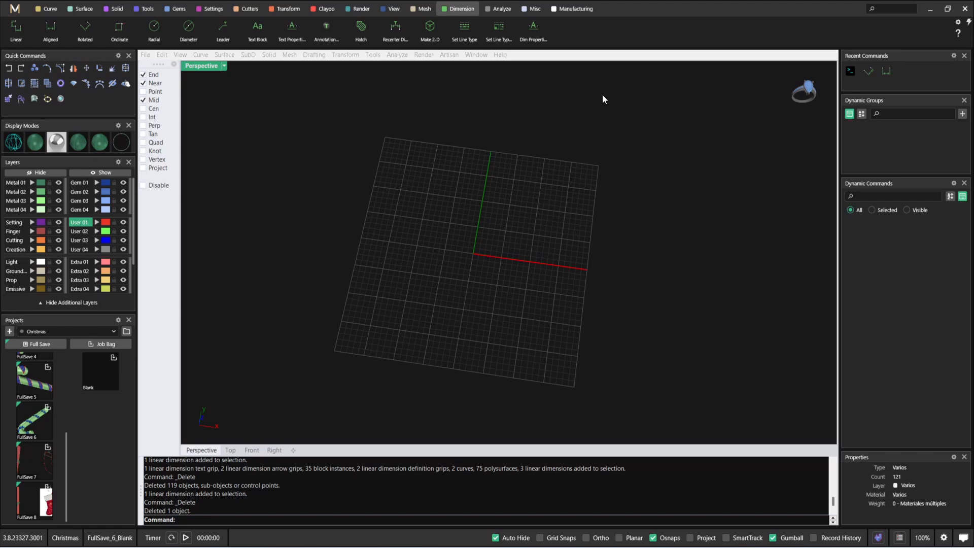
pyautogui.moveTo(183, 70)
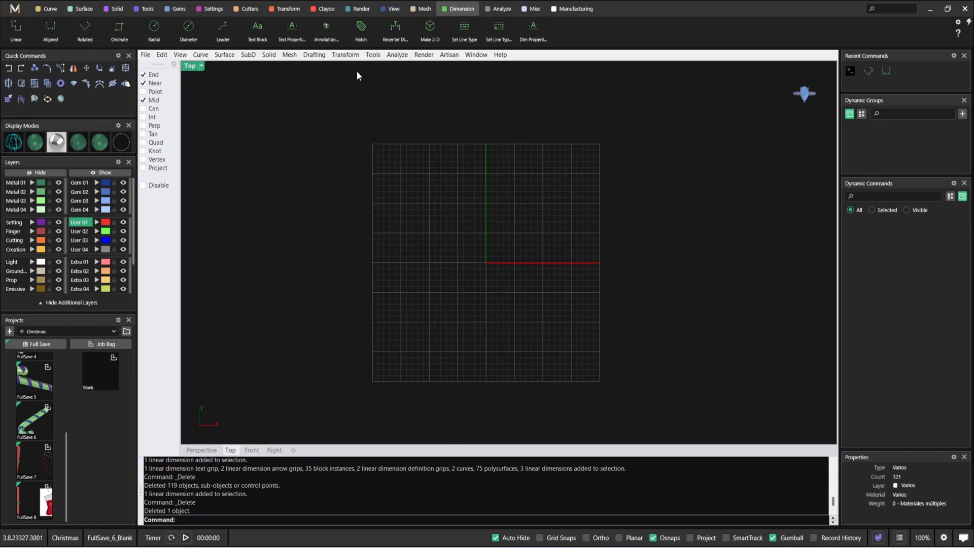
# Bring up the Curve tools over the empty top-down workspace
pyautogui.click(50, 8)
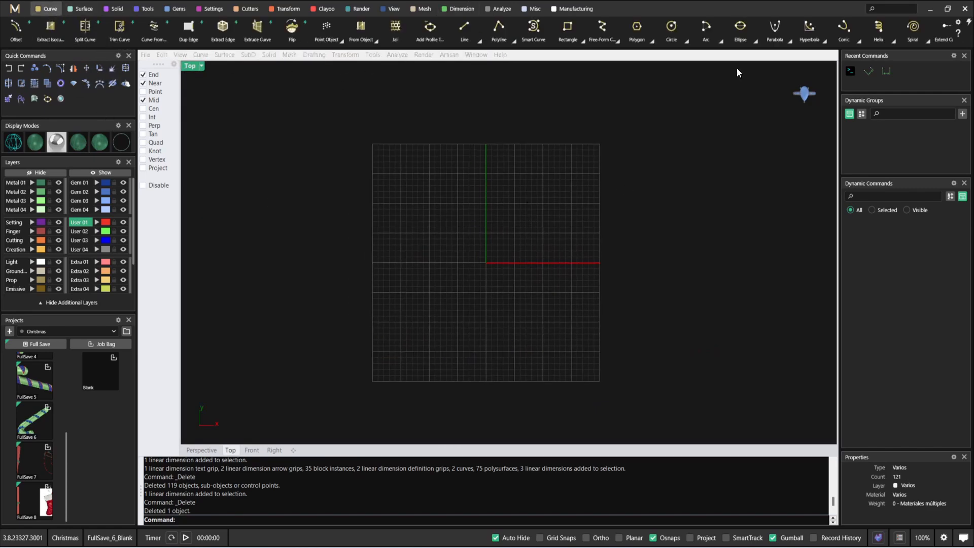
# Draw the long vertical cane line and the rounded semicircular hook arc
pyautogui.click(706, 28)
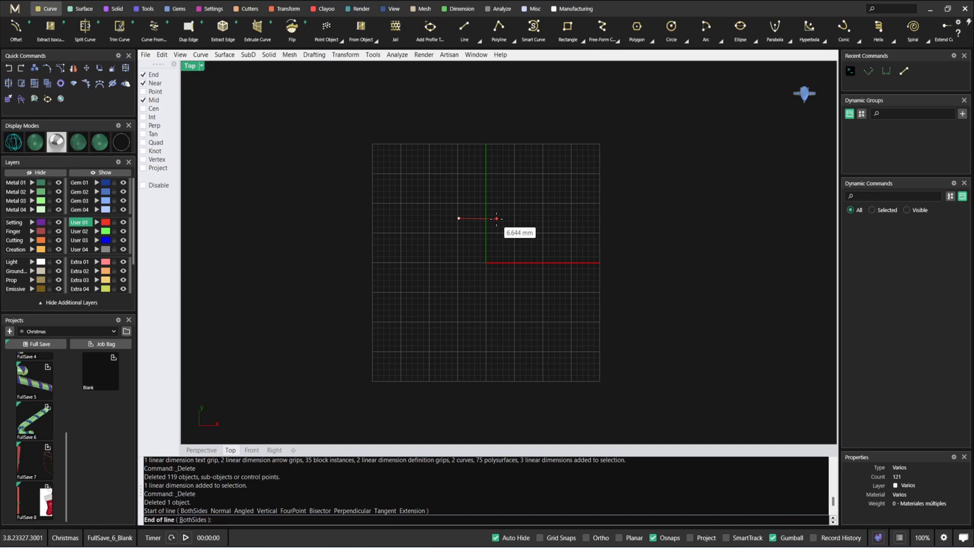
pyautogui.write('11')
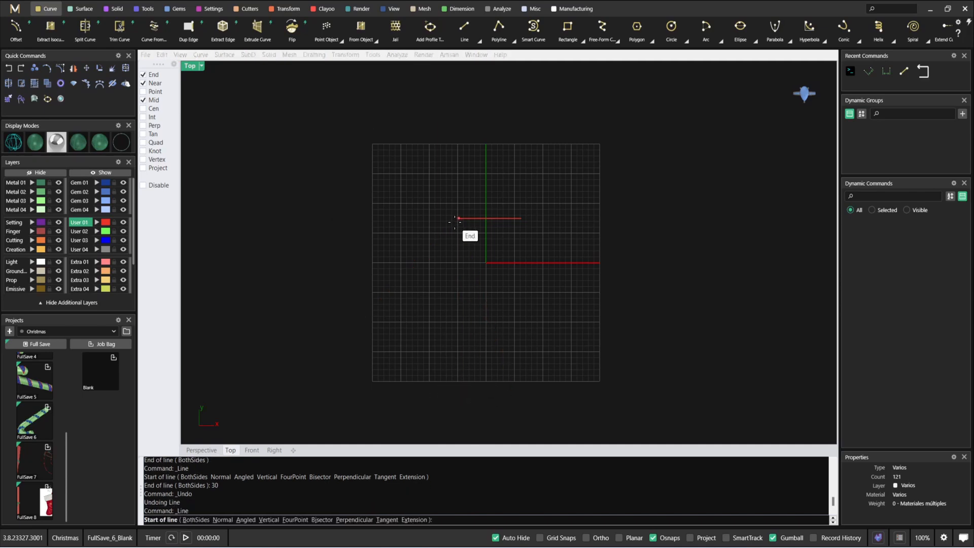
pyautogui.click(426, 391)
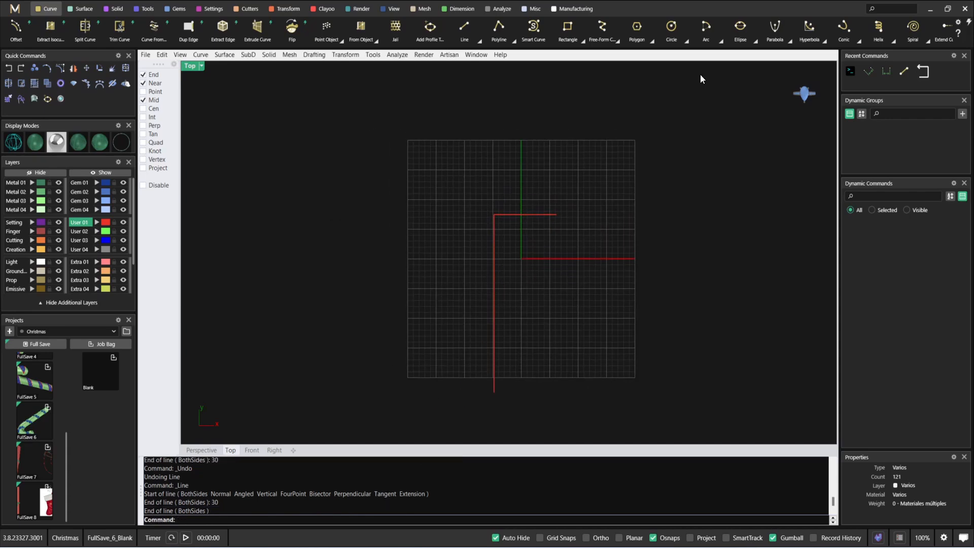
pyautogui.click(706, 30)
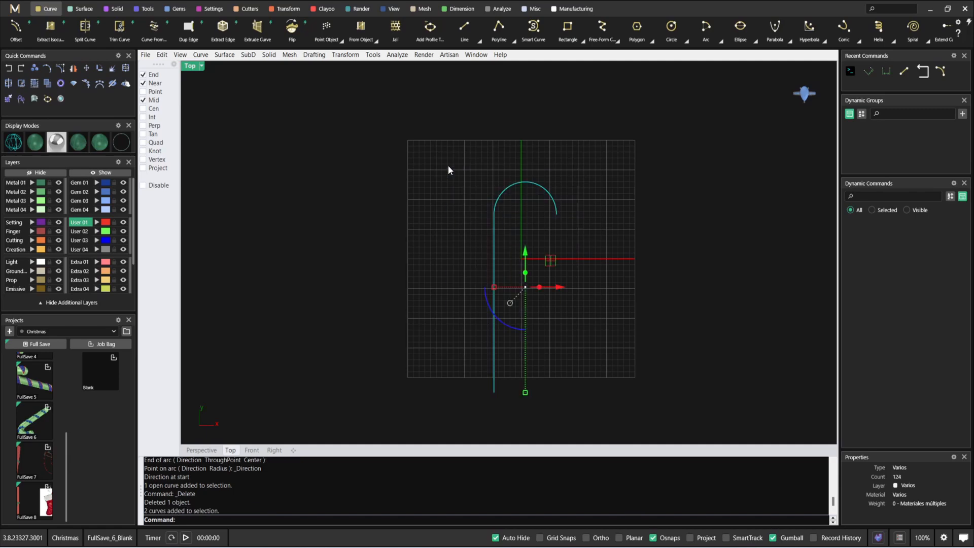
# Pipe the cane path at diameter 5, redoing it with round end caps
pyautogui.write('P')
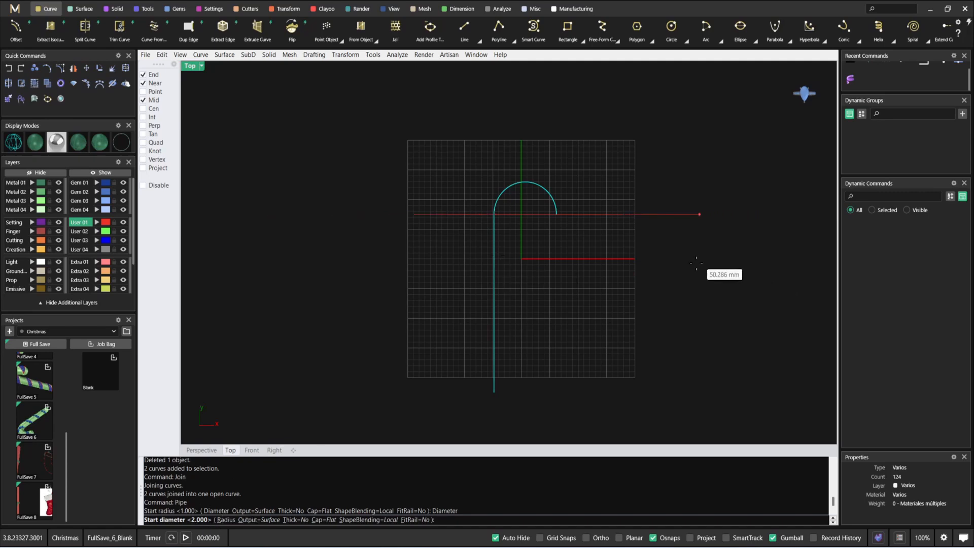
pyautogui.write('5')
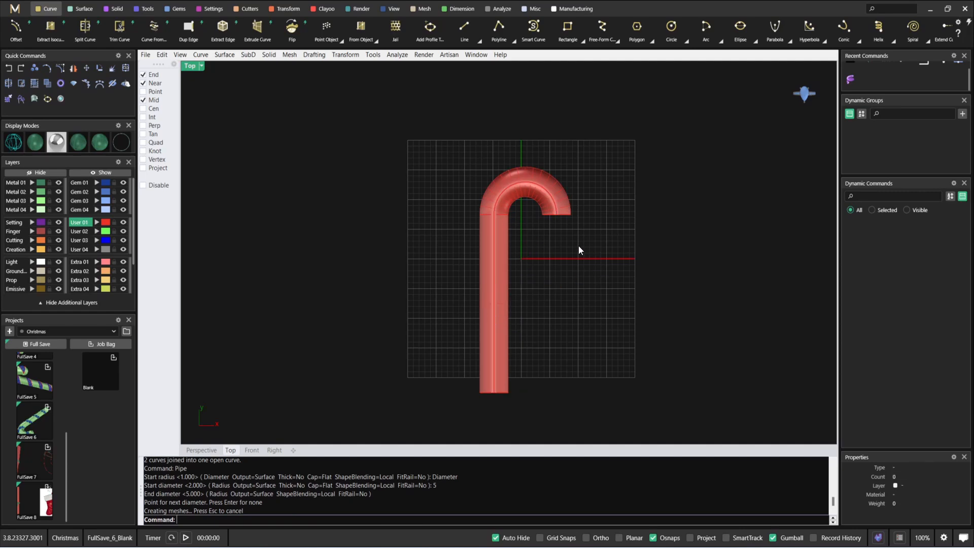
pyautogui.moveTo(581, 257)
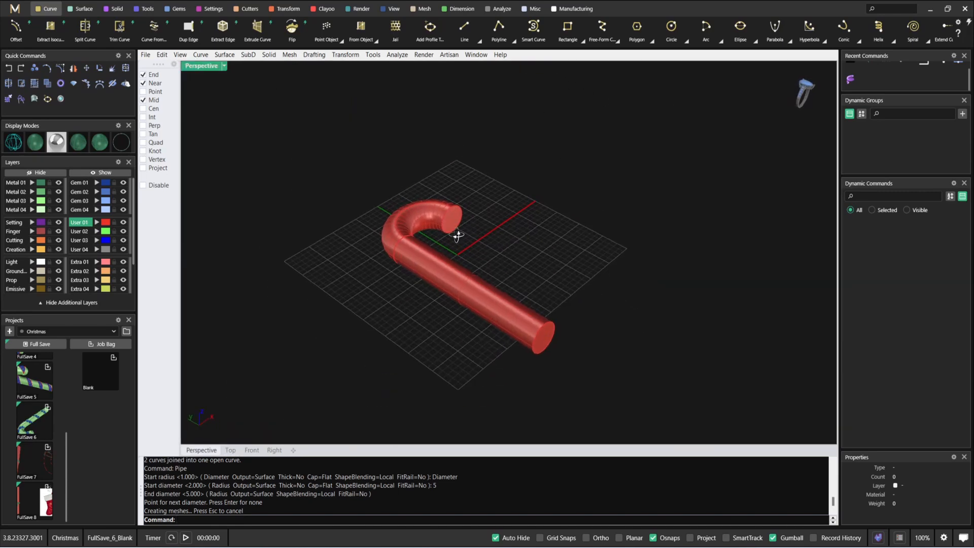
pyautogui.press('ctrl+z')
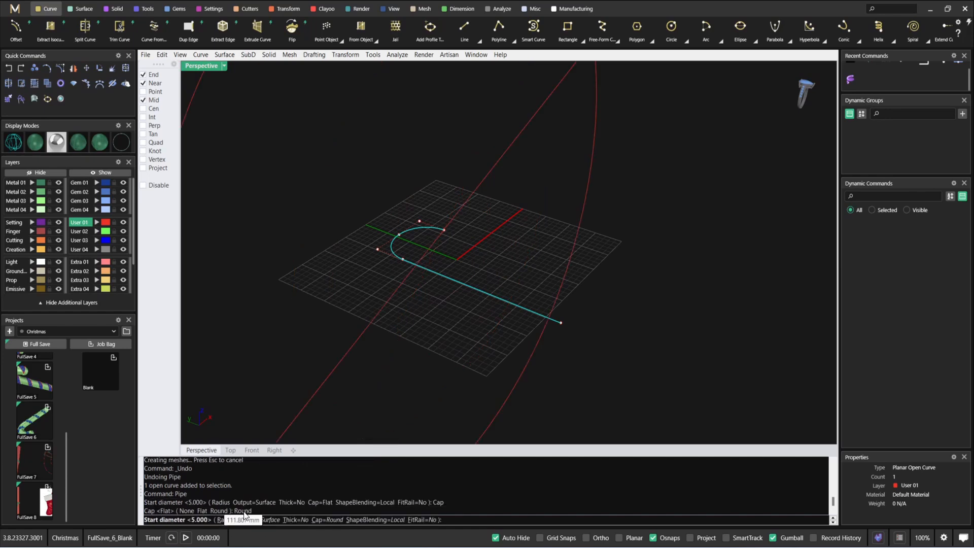
pyautogui.press('Enter')
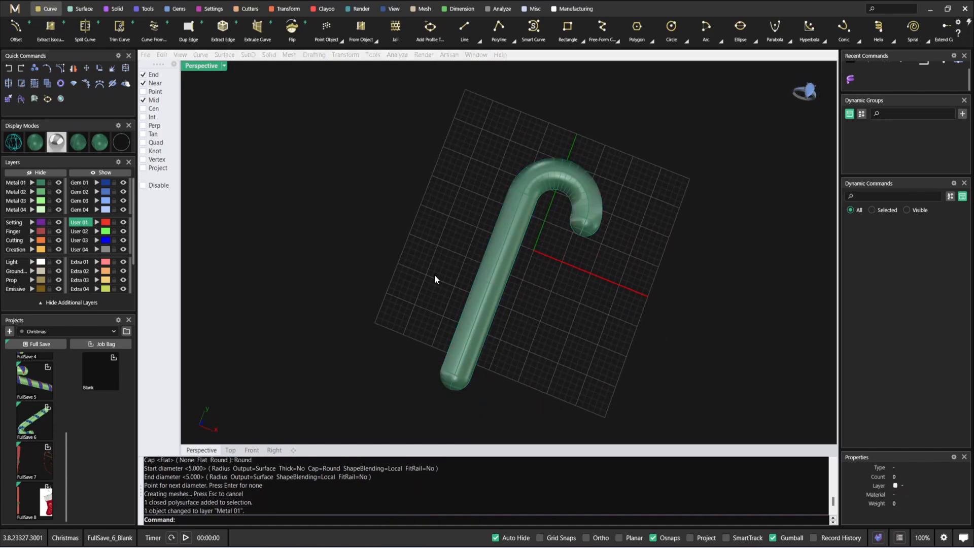
# Switch to wireframe display and wind a 5-turn helix along the cane curve
pyautogui.moveTo(435, 279); pyautogui.dragTo(528, 257)
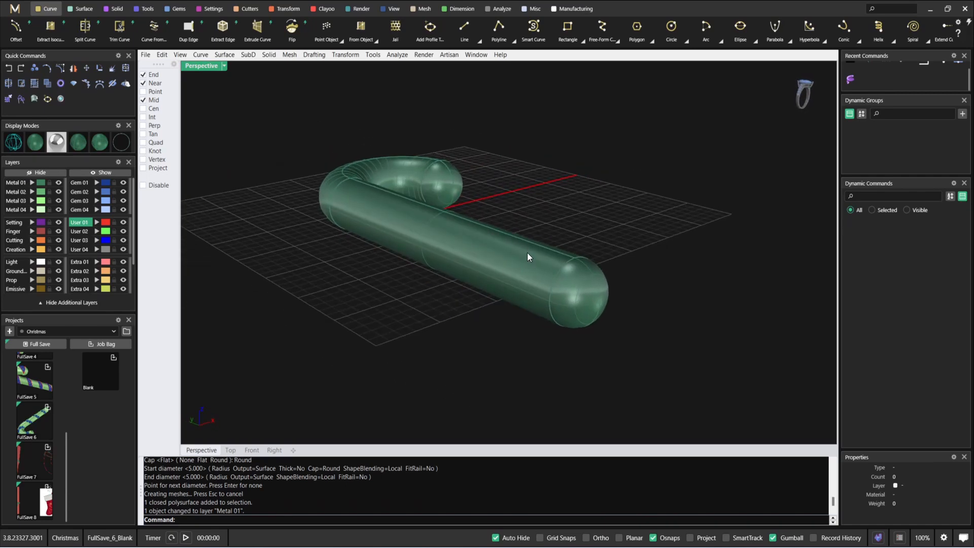
pyautogui.click(204, 65)
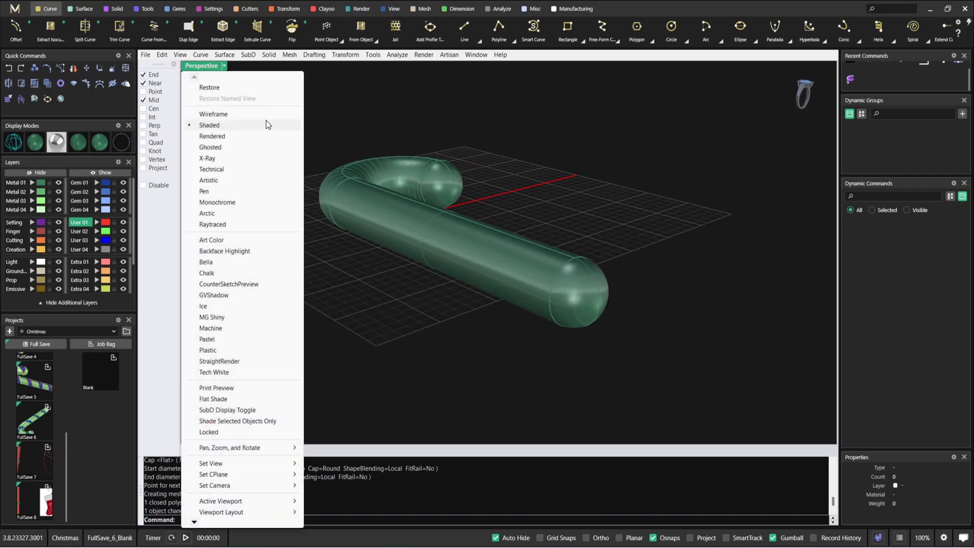
pyautogui.click(213, 113)
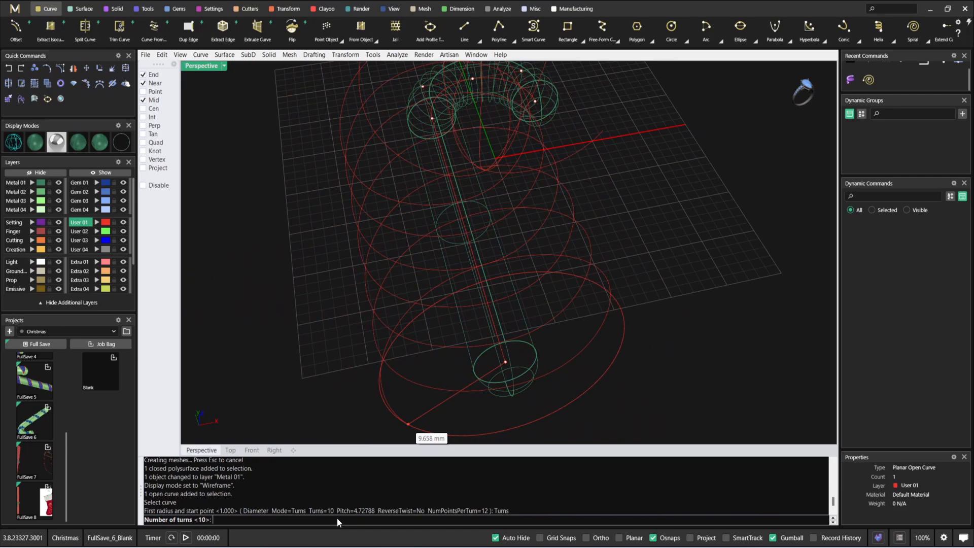
pyautogui.write('5')
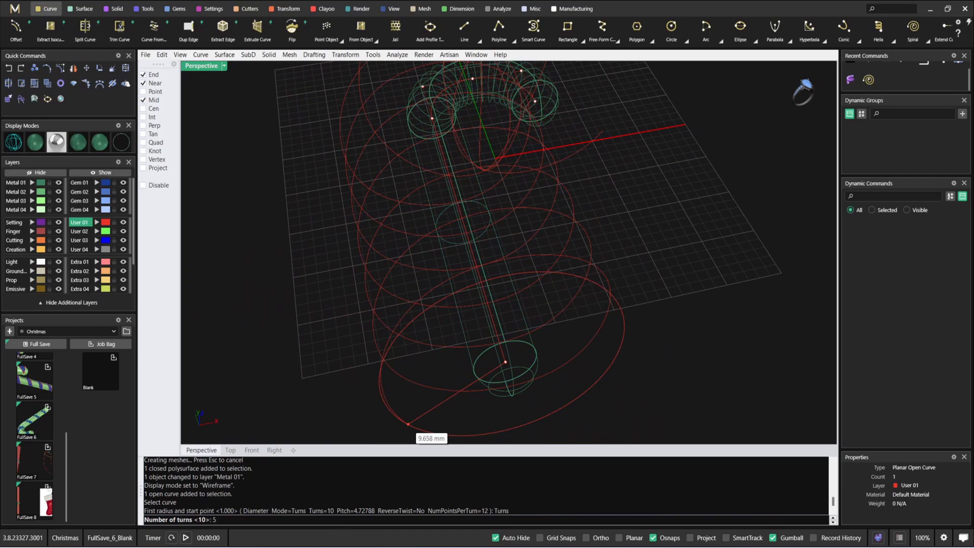
pyautogui.write('5')
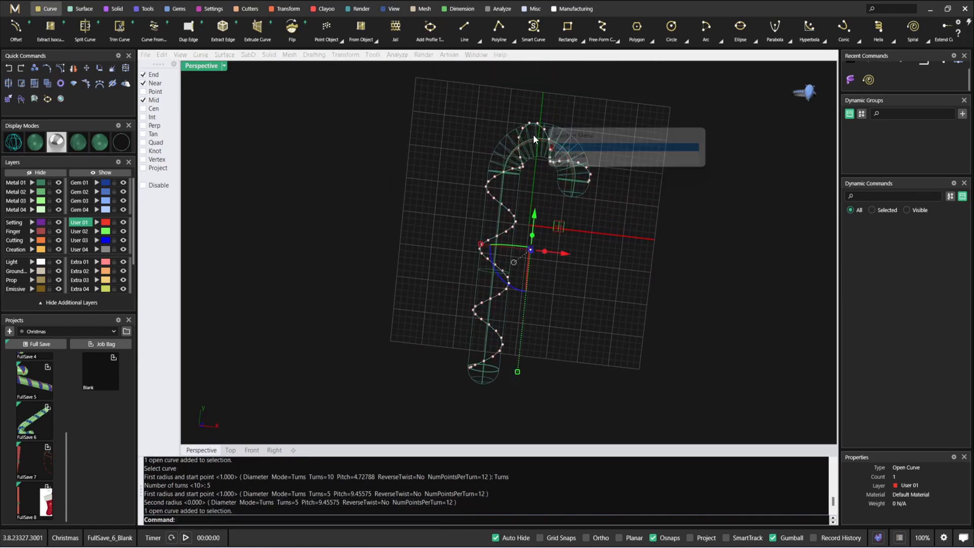
# Add a second spiral around the tube's centre curve and set the display to Shaded
pyautogui.click(55, 142)
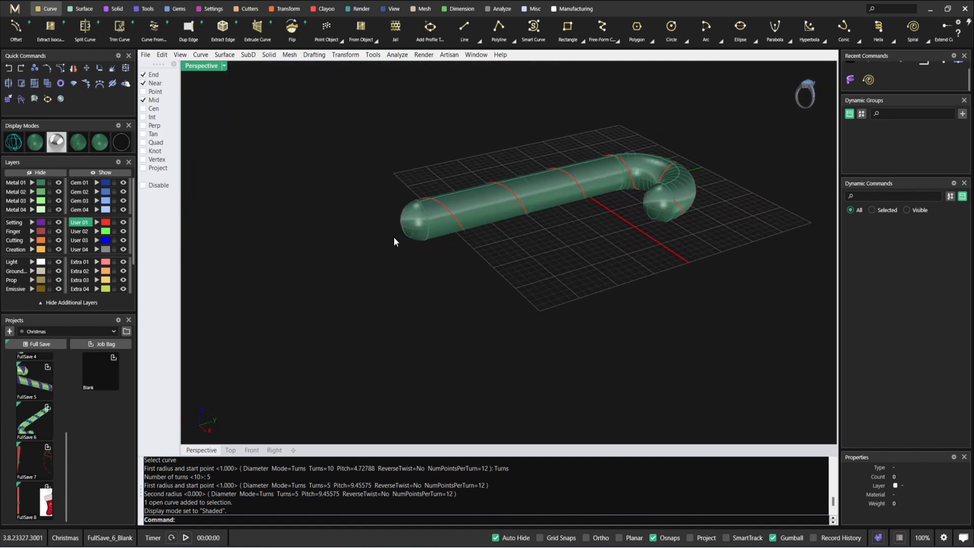
pyautogui.moveTo(395, 241); pyautogui.dragTo(490, 250)
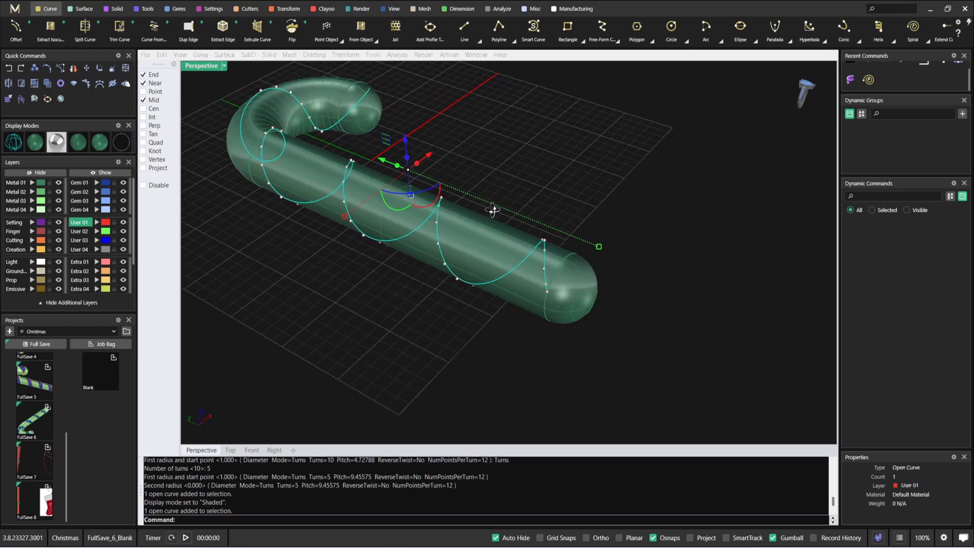
pyautogui.click(202, 66)
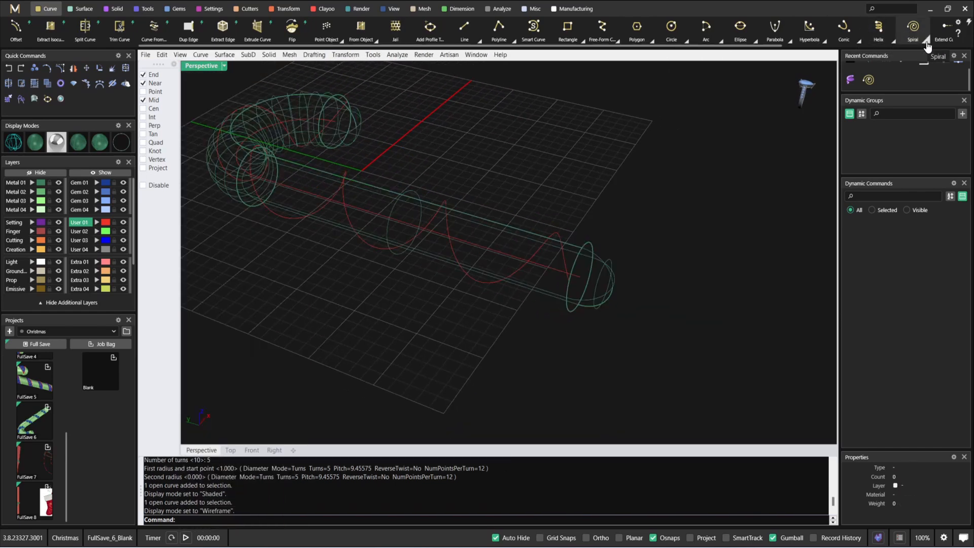
pyautogui.click(925, 30)
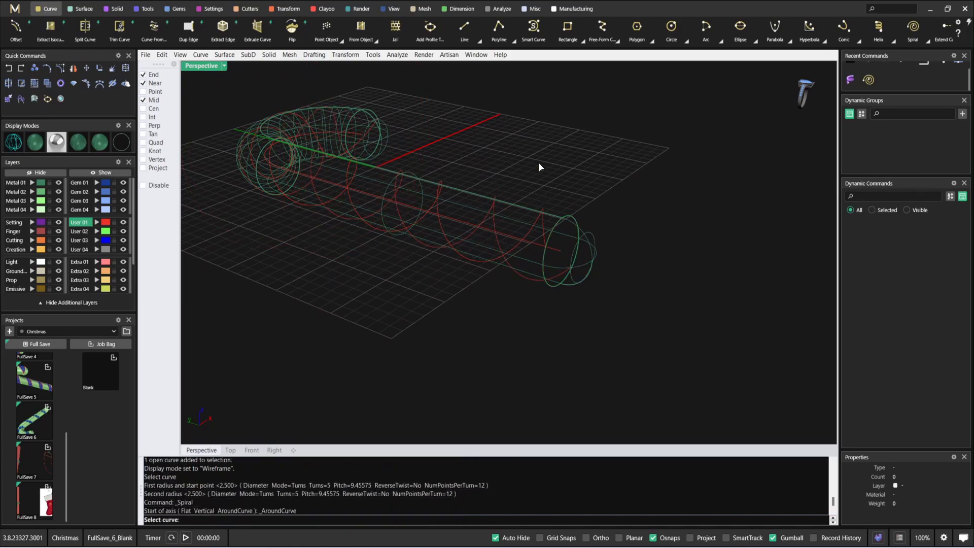
pyautogui.click(202, 65)
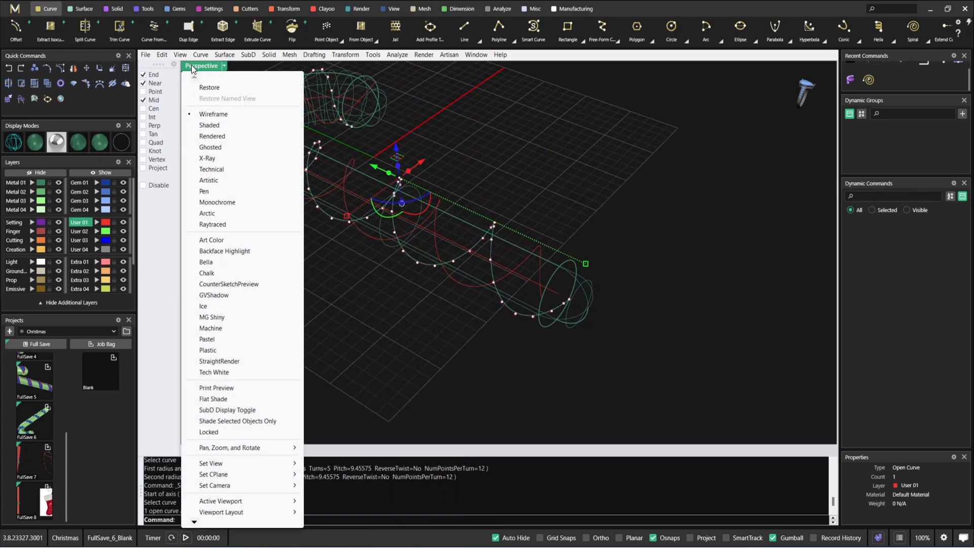
pyautogui.click(210, 125)
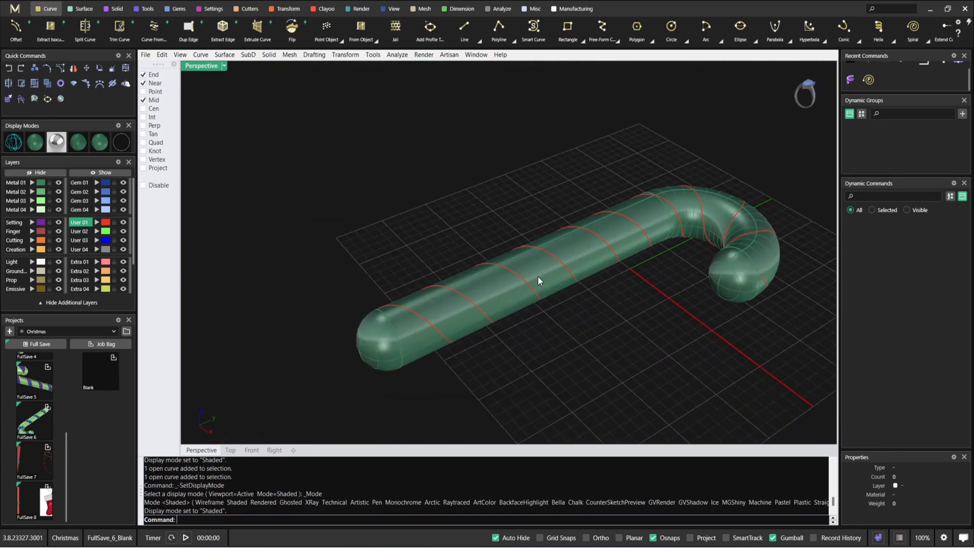
# Select the candy-cane tube and explode it into separate surfaces
pyautogui.click(538, 281)
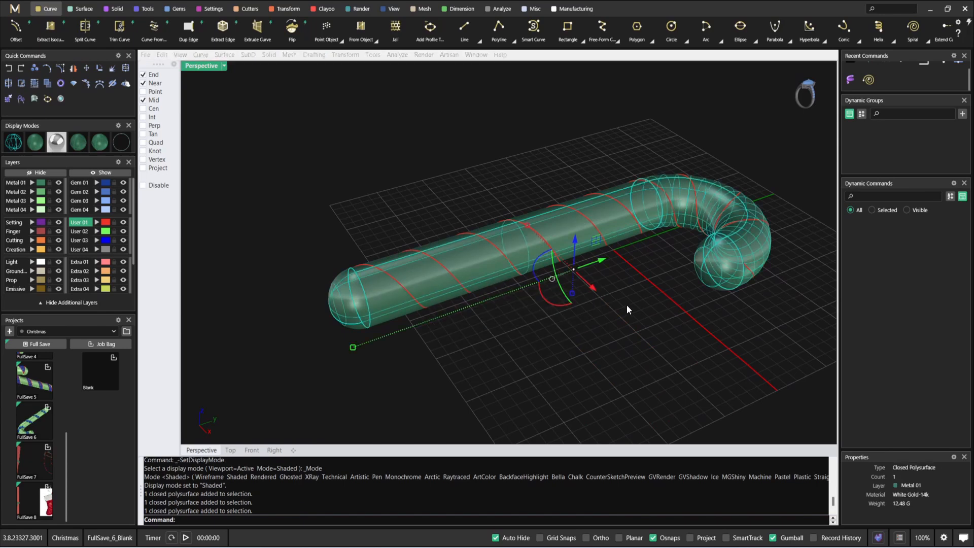
pyautogui.write('Explode')
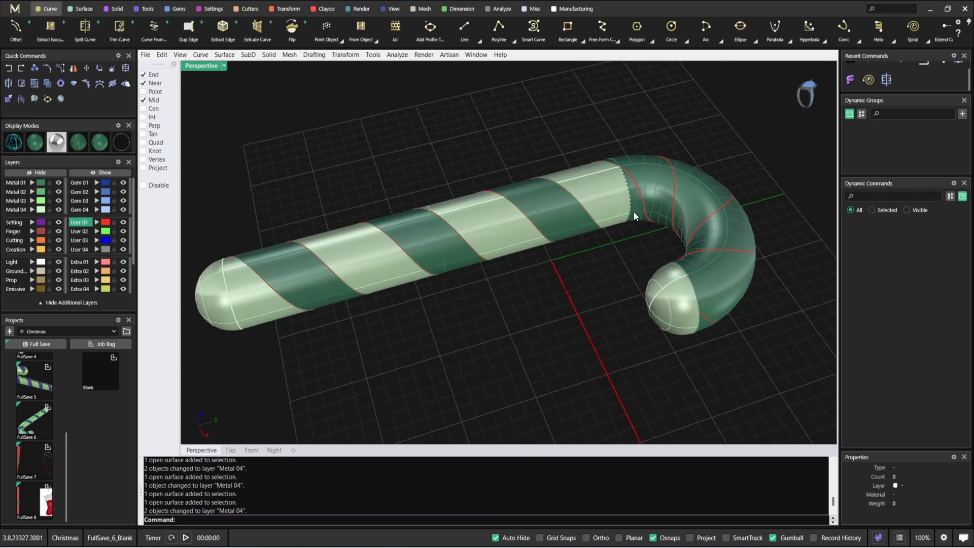
pyautogui.moveTo(580, 248)
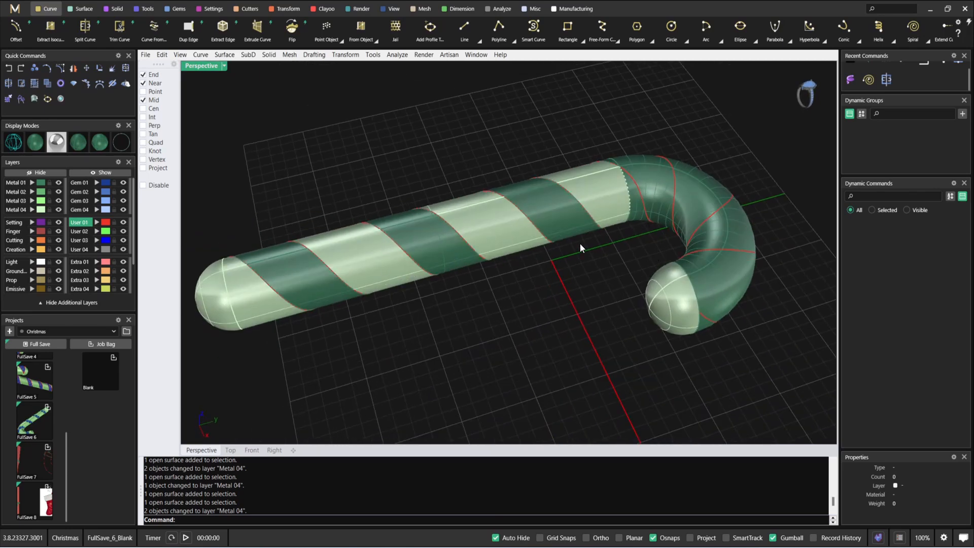
pyautogui.moveTo(739, 196)
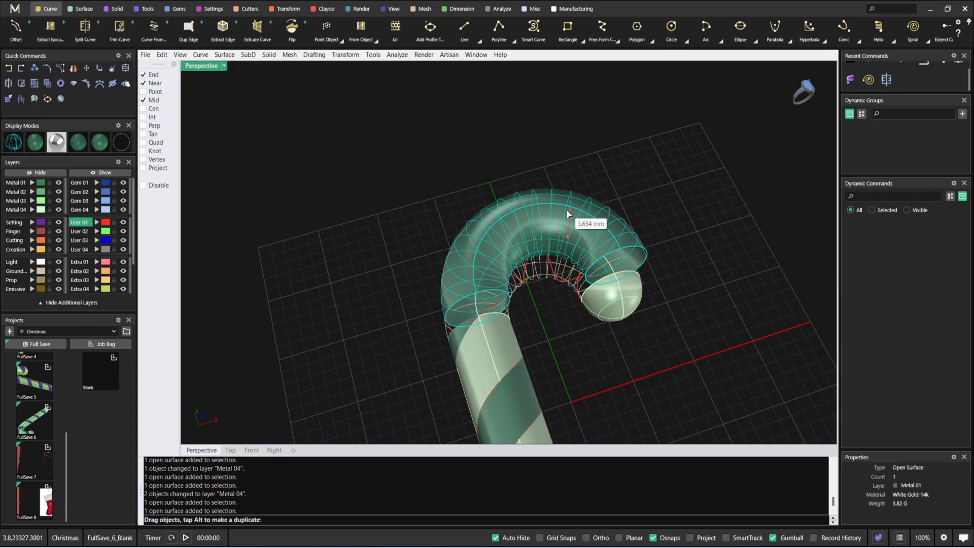
# Undo the accidental hook move, split the hook with the spirals, and pick a hook stripe
pyautogui.press('ctrl+z')
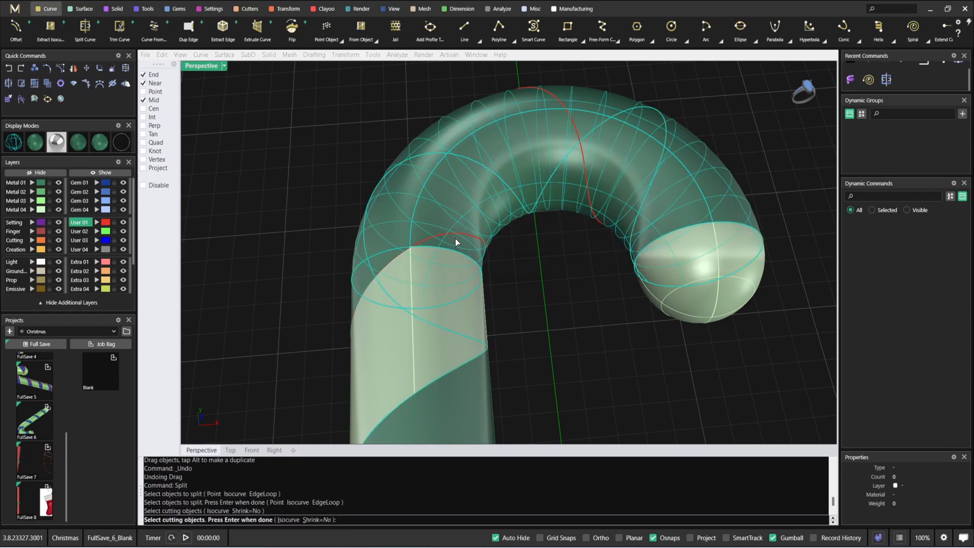
pyautogui.press('enter')
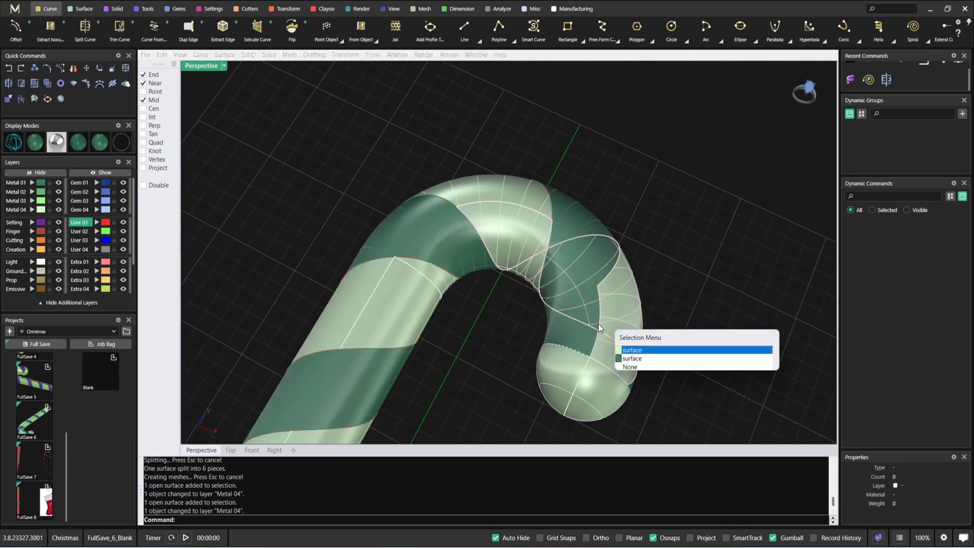
pyautogui.click(631, 350)
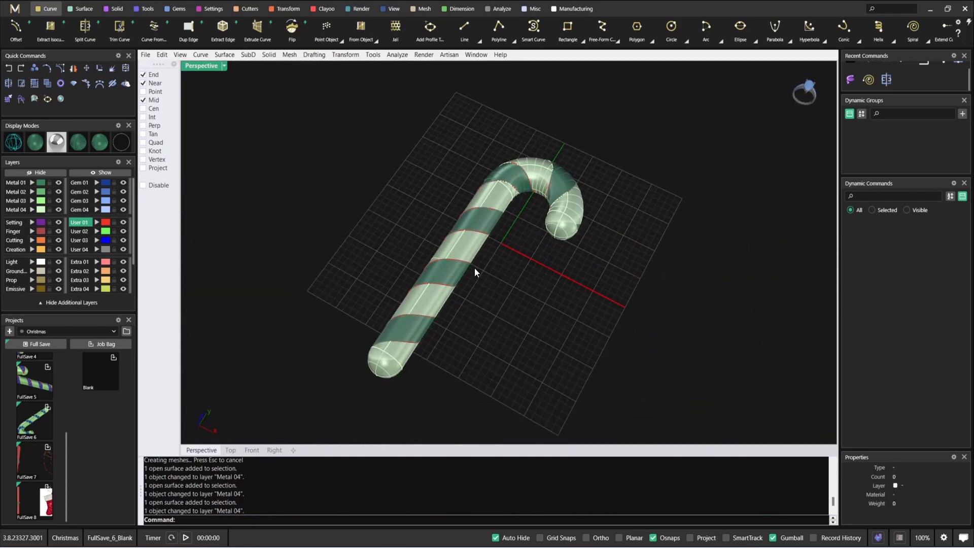
# Orbit to view the striped cane from above and zoom the view
pyautogui.moveTo(475, 272); pyautogui.dragTo(500, 250)
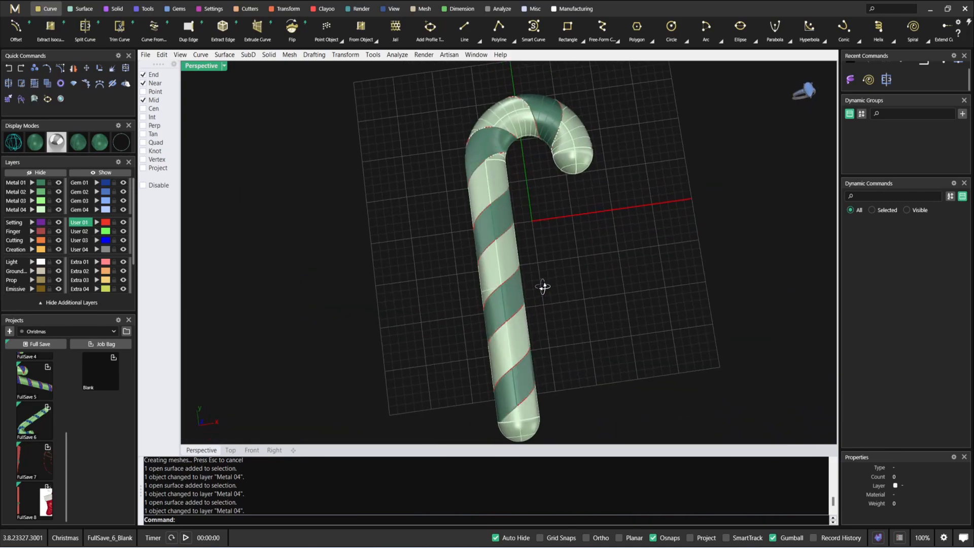
pyautogui.scroll(-3)
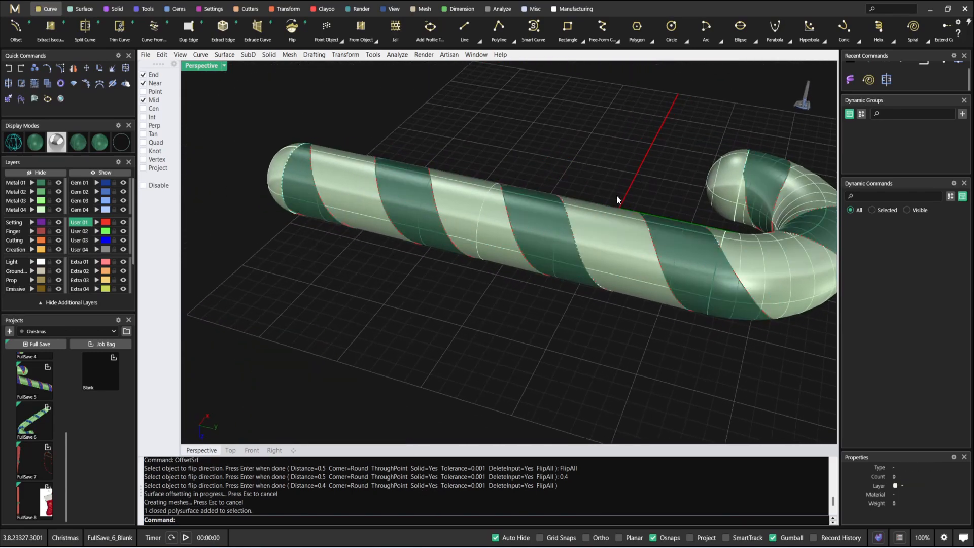
# Explode the thickened cane solid, delete unwanted stripe surfaces, and select the remaining geometry
pyautogui.click(509, 199)
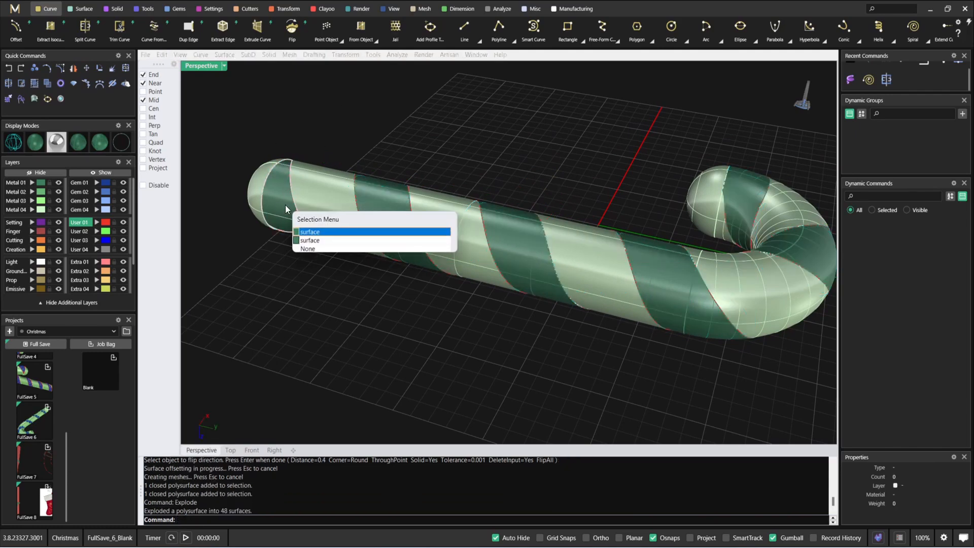
pyautogui.click(310, 232)
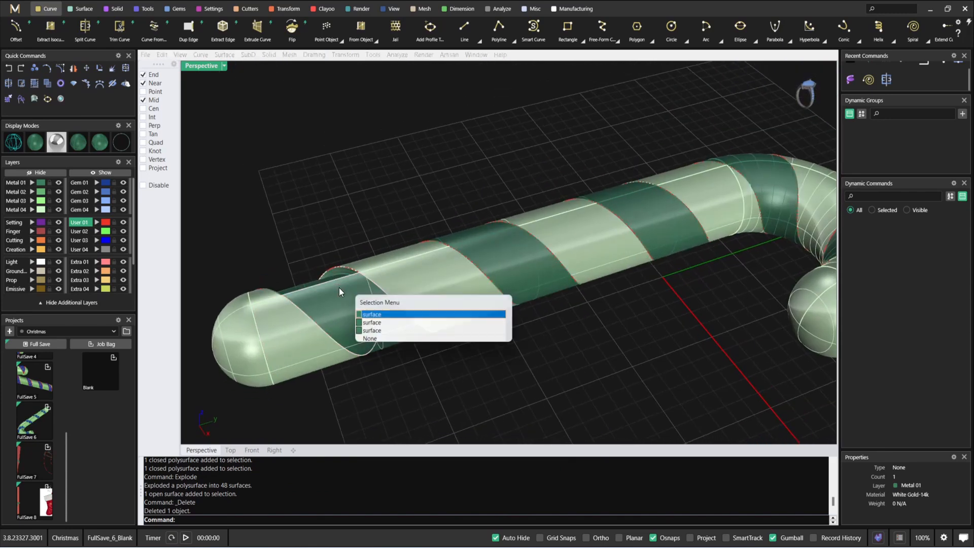
pyautogui.click(371, 314)
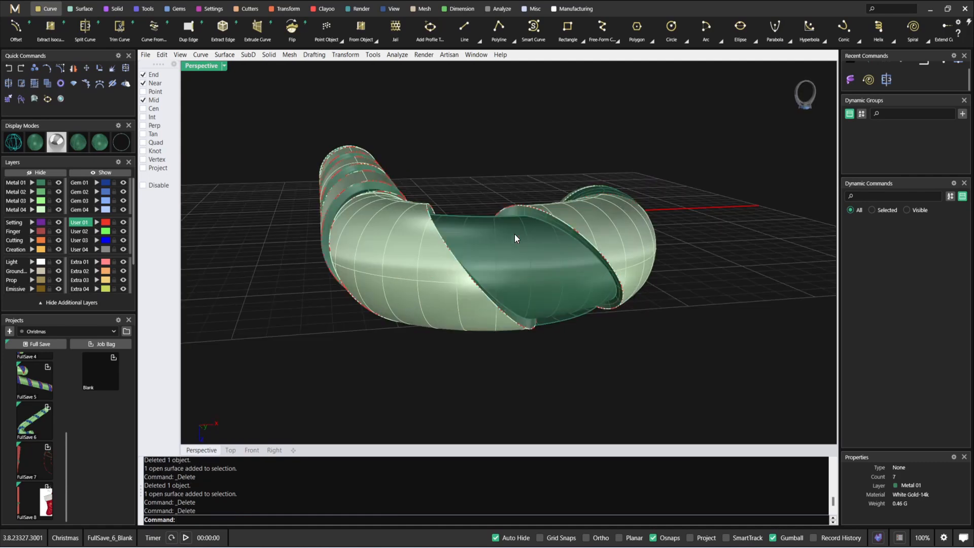
pyautogui.moveTo(515, 239); pyautogui.dragTo(429, 196)
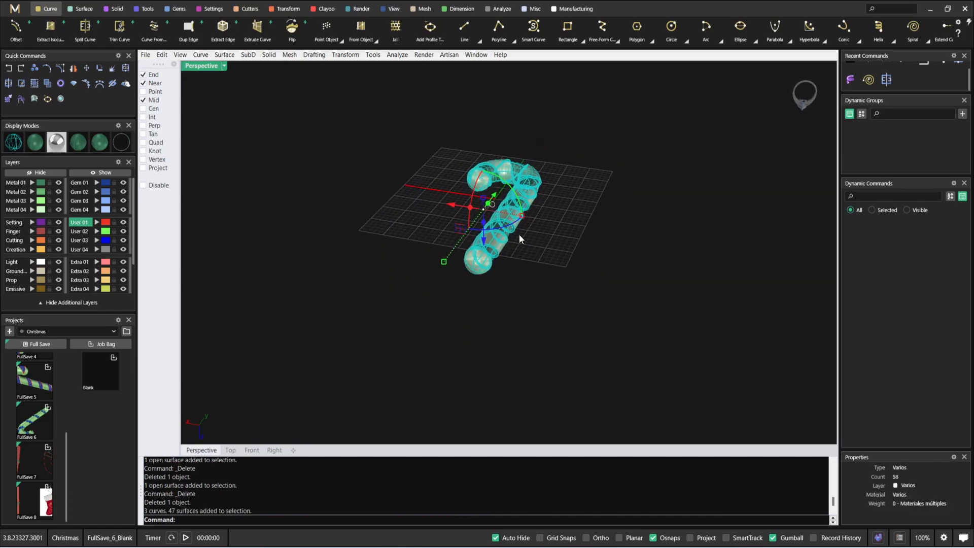
# Zoom in on the cane's rounded end and bring up the Gems tools
pyautogui.moveTo(519, 239); pyautogui.dragTo(588, 216)
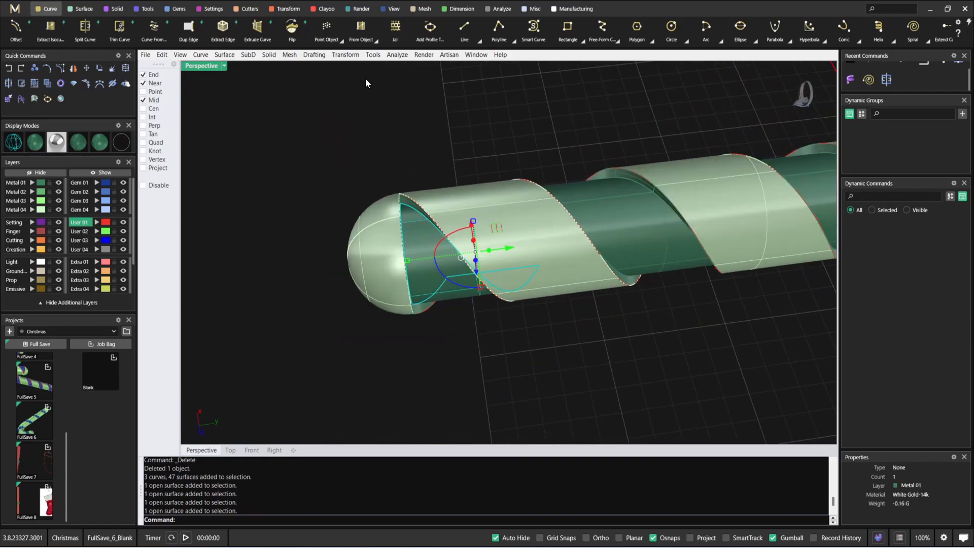
pyautogui.click(175, 9)
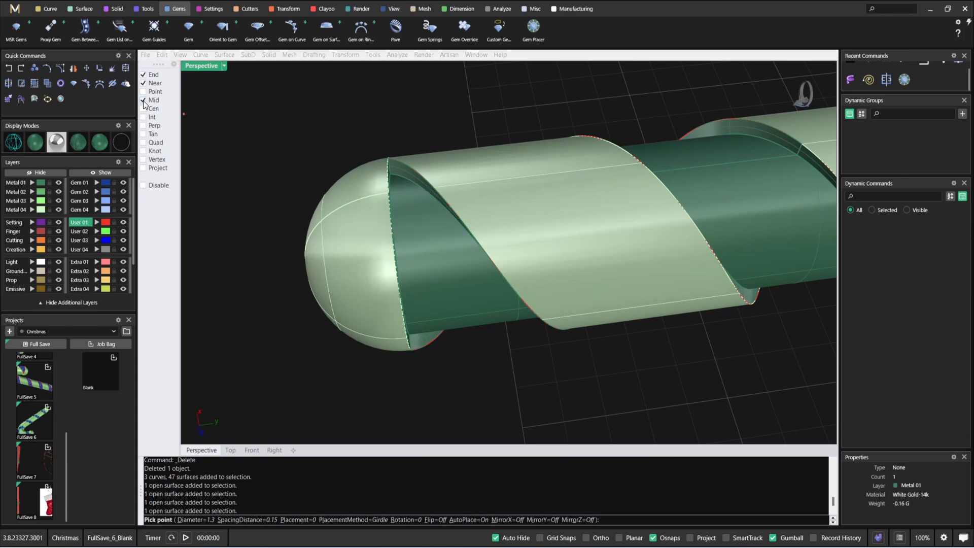
# Select the green stripe and drop a 2.7 mm blue gem near the rounded end
pyautogui.click(144, 100)
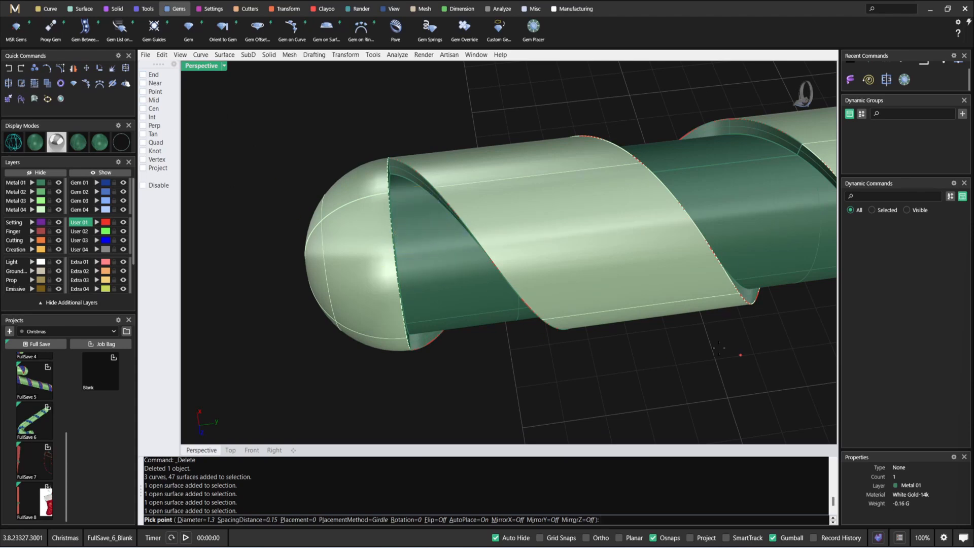
pyautogui.click(533, 30)
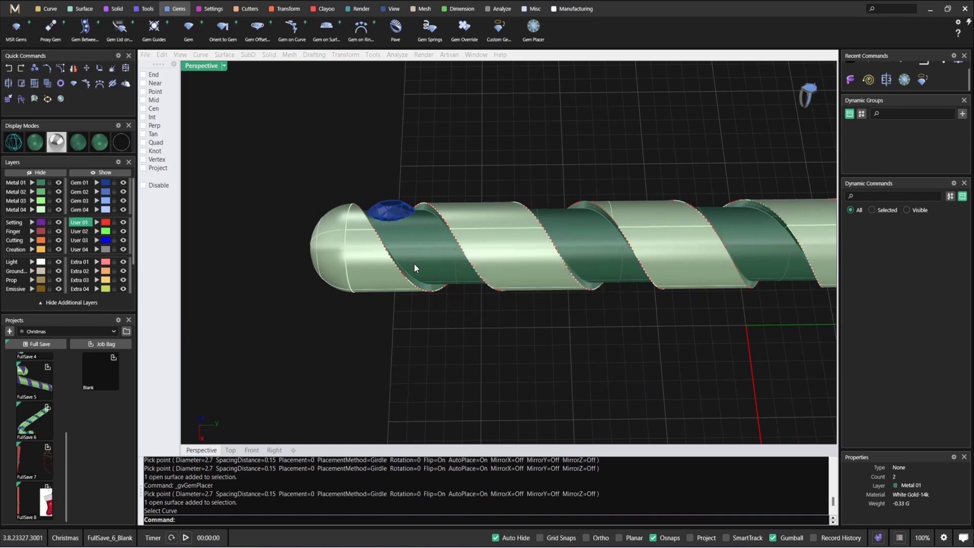
# Place more blue gems along the stripe, reducing the gem diameter to 2.4 mm
pyautogui.click(533, 30)
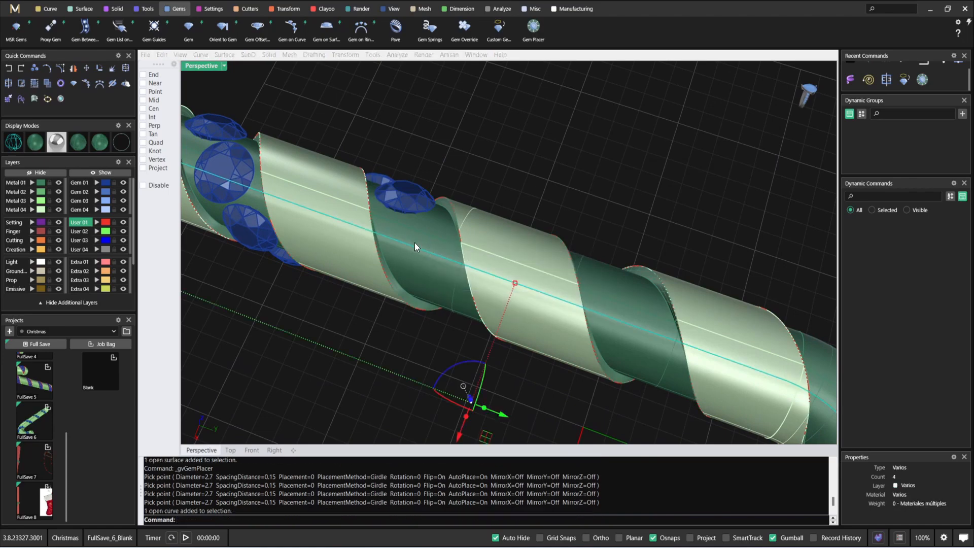
pyautogui.click(420, 246)
pyautogui.write('W')
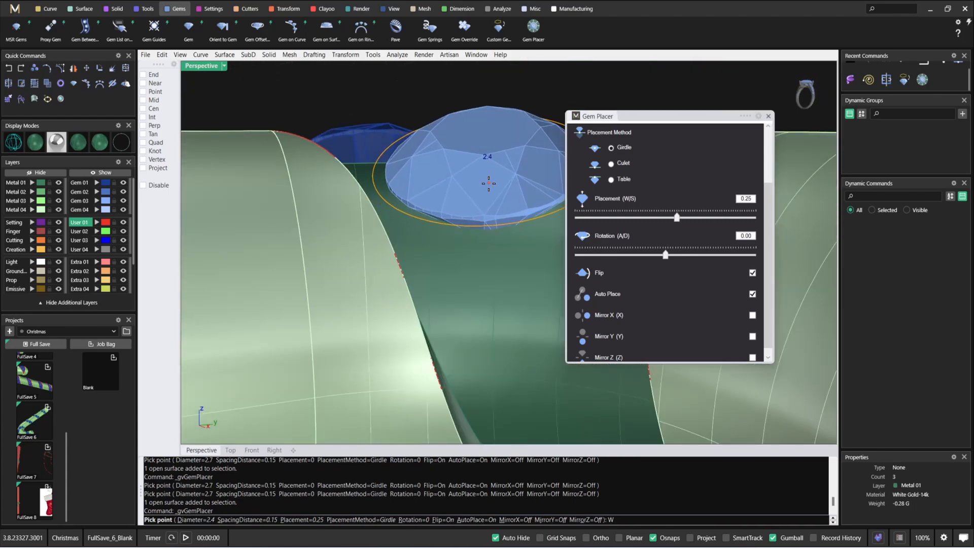
# Fine-tune the gem's position along the stripe with the Placement slider
pyautogui.moveTo(677, 216); pyautogui.dragTo(681, 217)
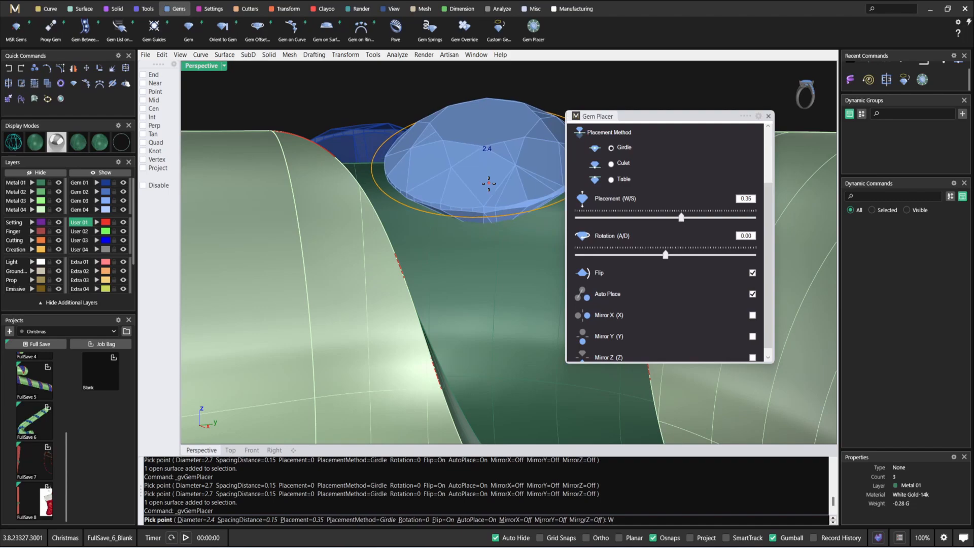
pyautogui.moveTo(681, 217); pyautogui.dragTo(677, 216)
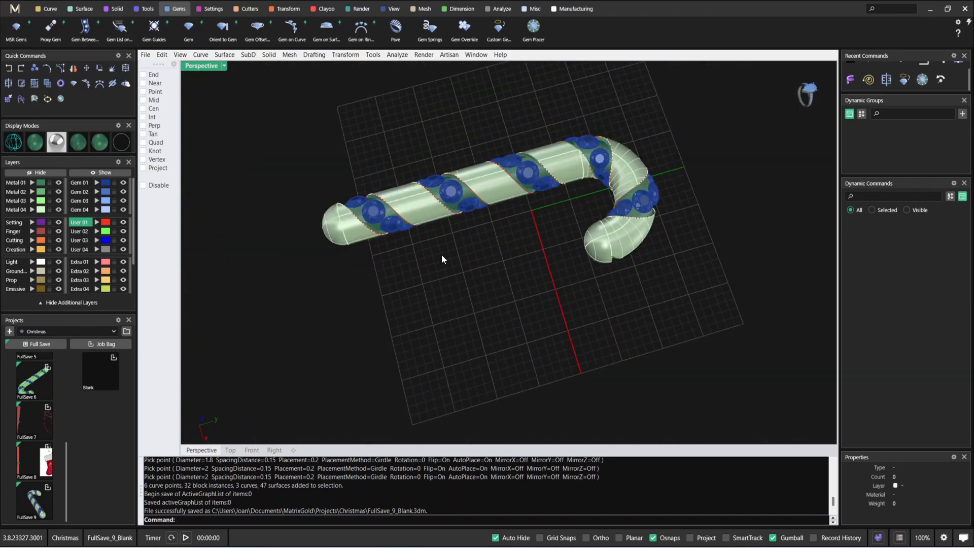
# View the whole cane from above and bring up the Prong On Surface tool
pyautogui.moveTo(442, 260); pyautogui.dragTo(590, 235)
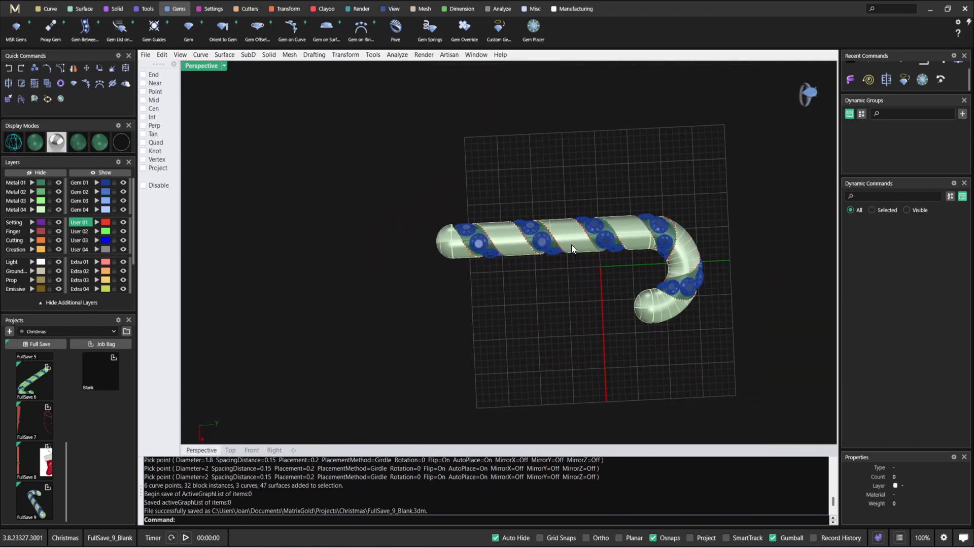
pyautogui.moveTo(503, 268)
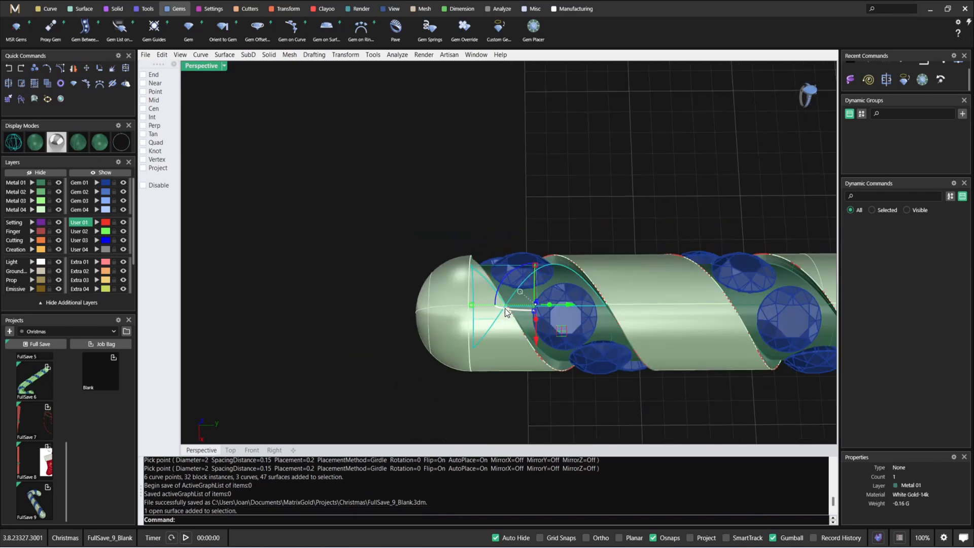
pyautogui.click(214, 9)
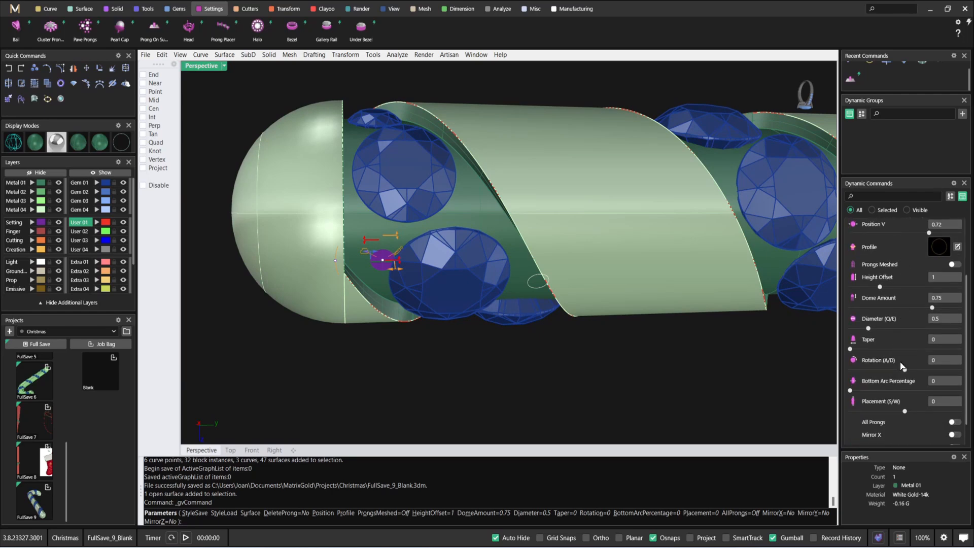
# Drop a purple prong beside the gem on the cane polysurface and flip it
pyautogui.scroll(-3)
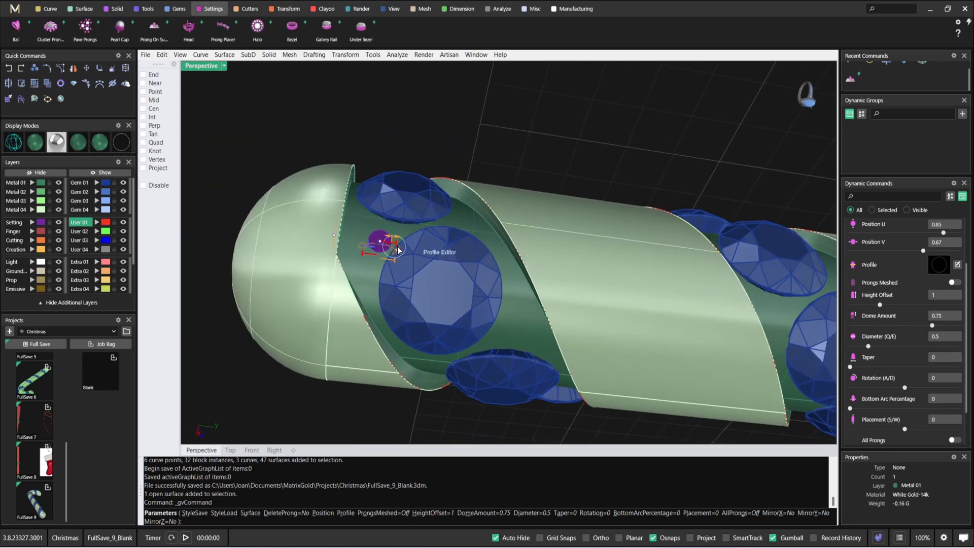
pyautogui.click(382, 243)
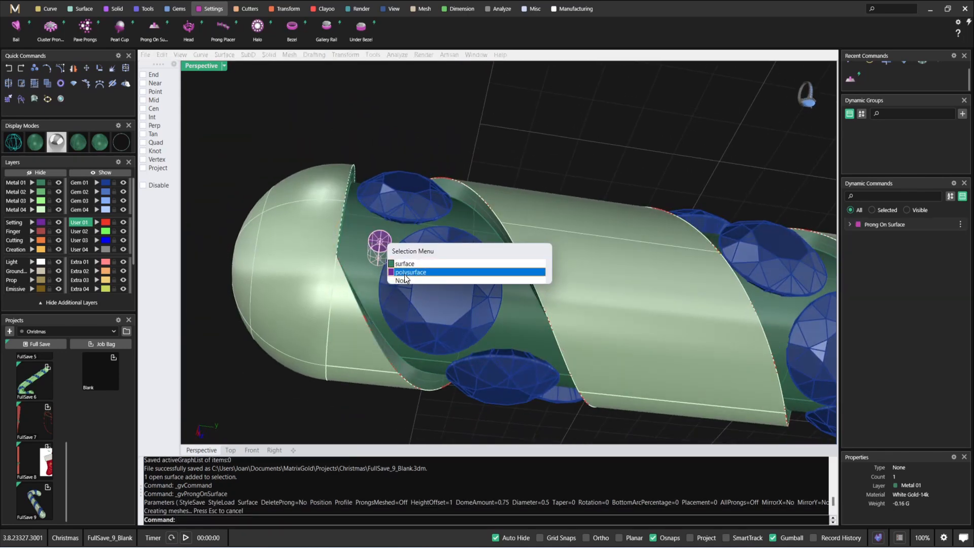
pyautogui.click(410, 272)
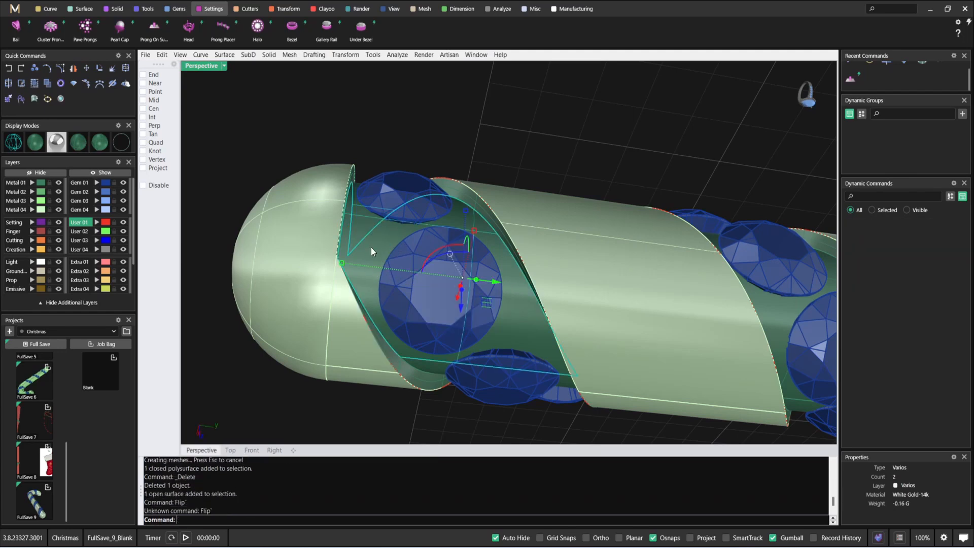
pyautogui.write('FD')
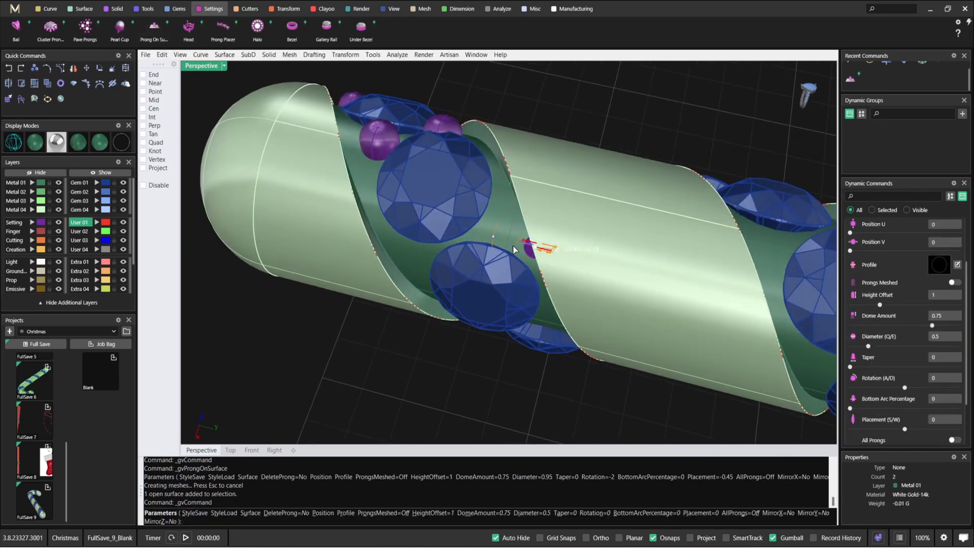
# Position a smaller prong (height offset 0.7, diameter 0.85) between the gems
pyautogui.scroll(-3)
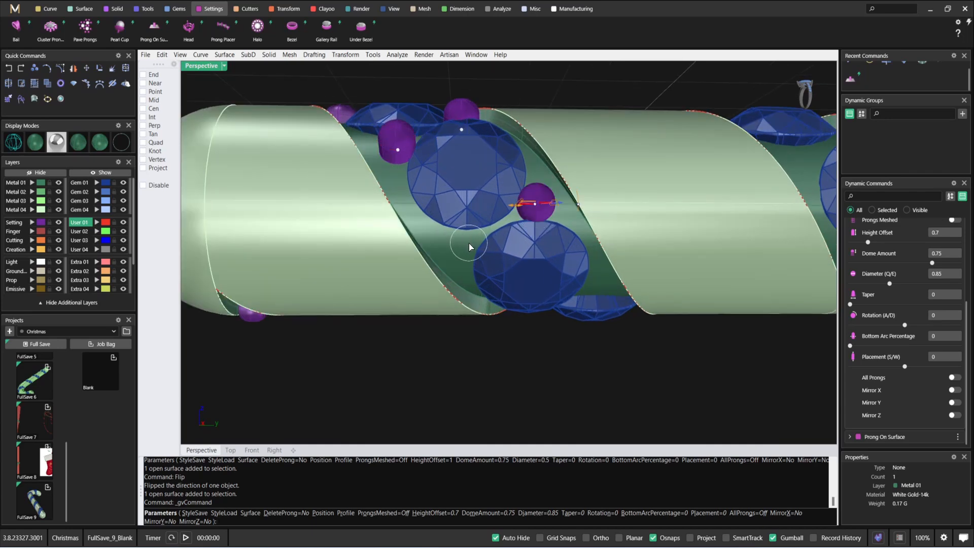
pyautogui.moveTo(469, 247); pyautogui.dragTo(514, 255)
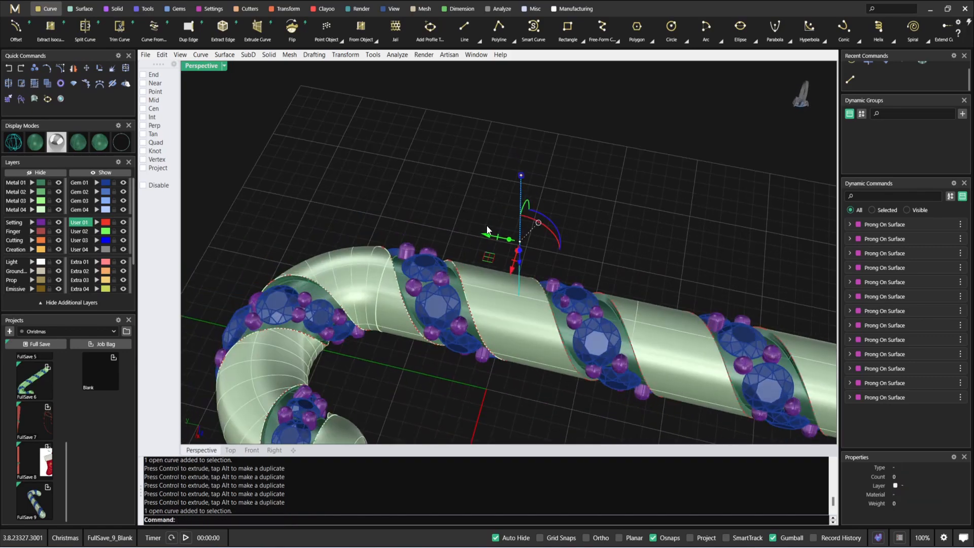
# Raise the vertical post line above the cane with the gumball
pyautogui.moveTo(498, 249); pyautogui.dragTo(621, 186)
pyautogui.write('Pipe')
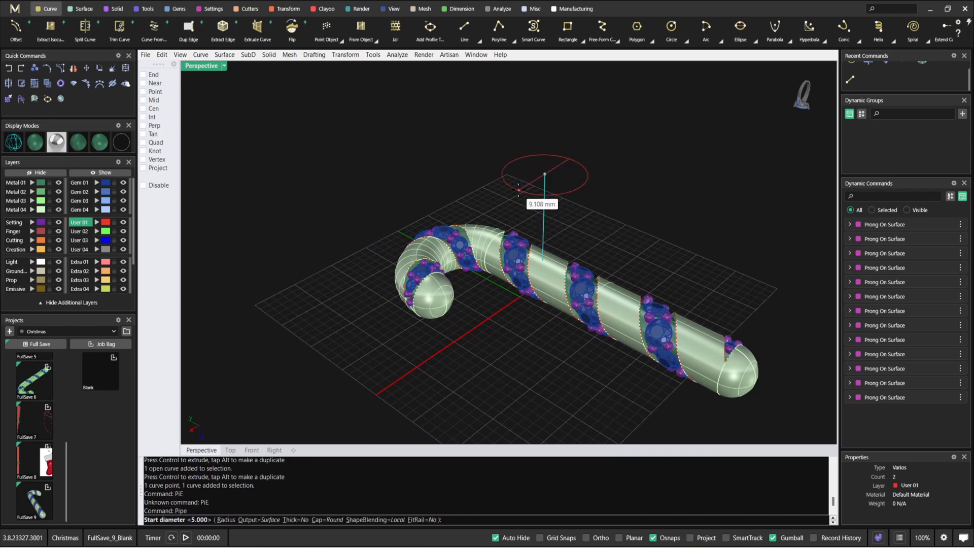
# Enter the pipe's start diameter for the vertical post line
pyautogui.write('0')
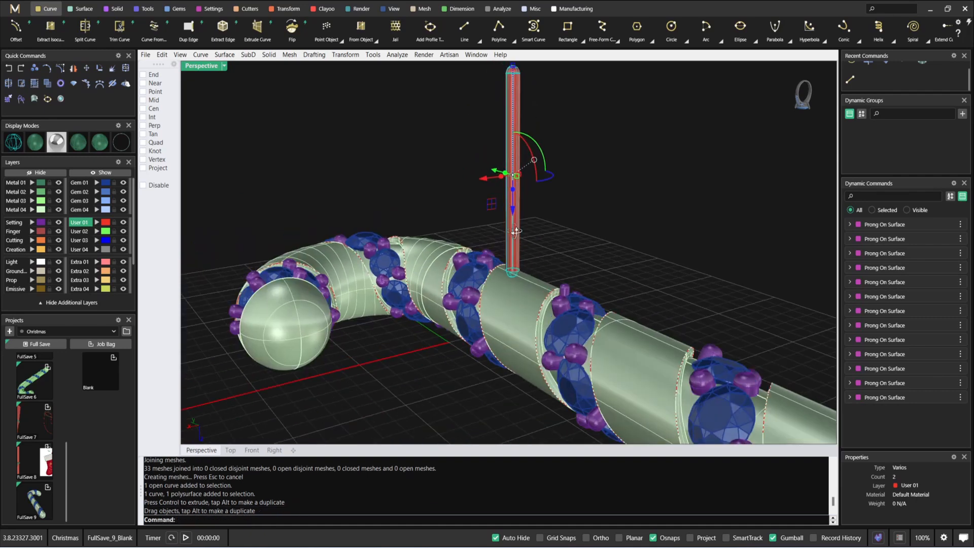
# Boolean-subtract the pipe from the cane polysurface to cut the post hole
pyautogui.click(213, 9)
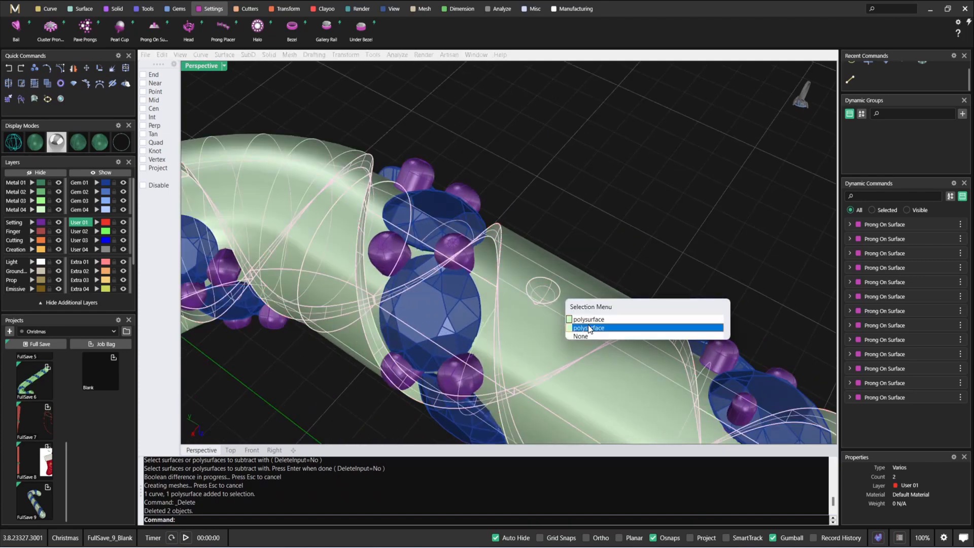
pyautogui.click(589, 327)
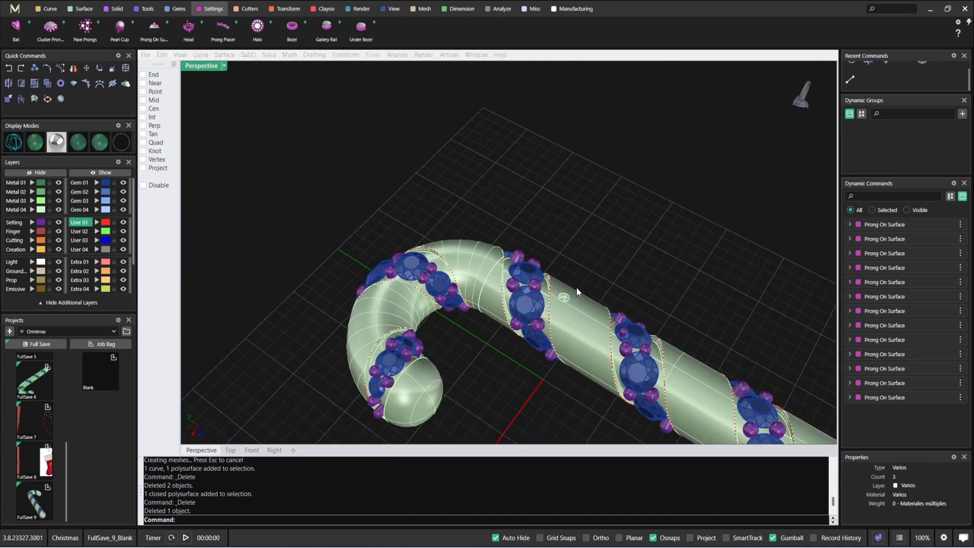